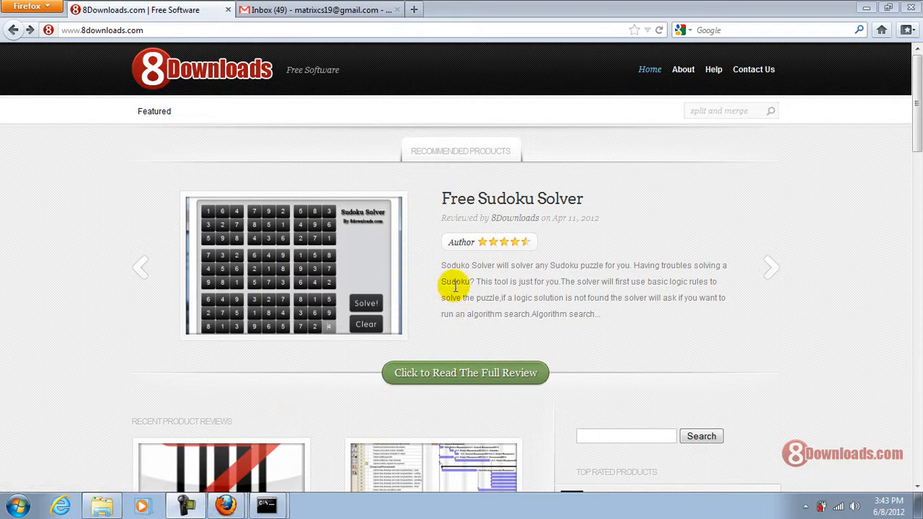
mouse_move(755, 110)
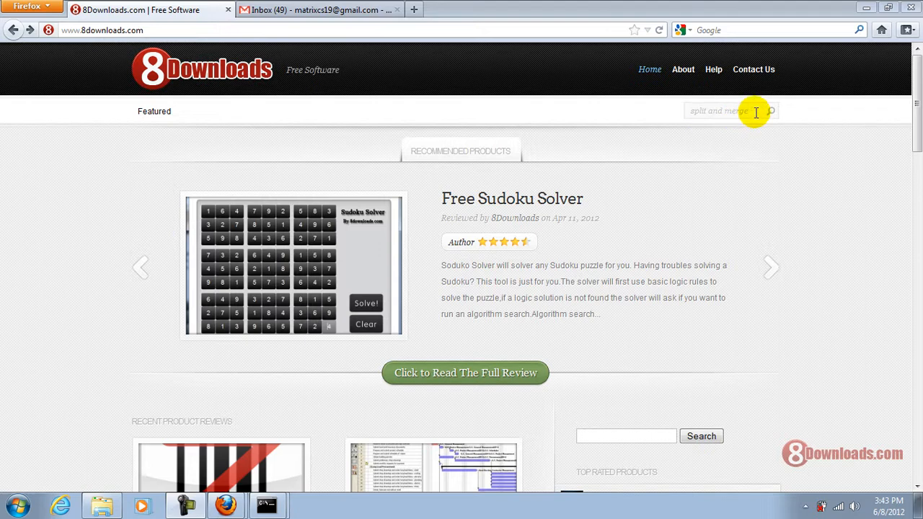
mouse_move(730, 152)
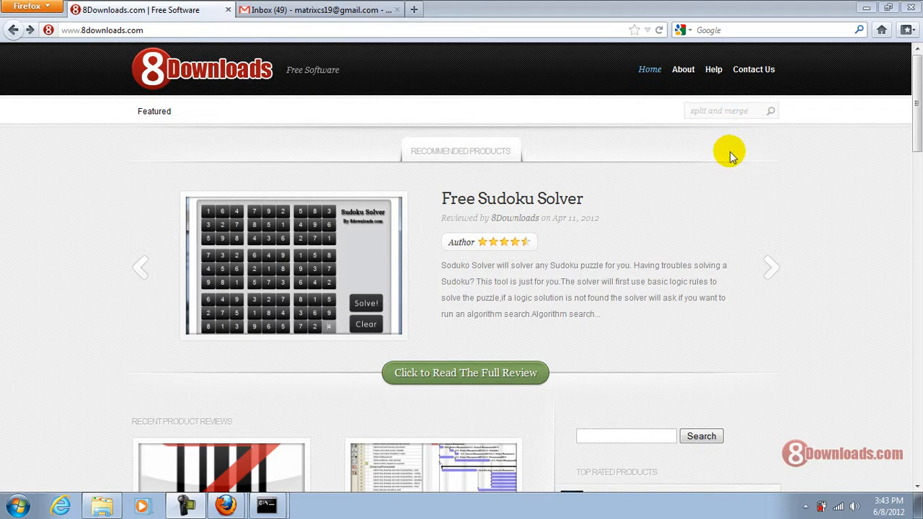
mouse_move(770, 121)
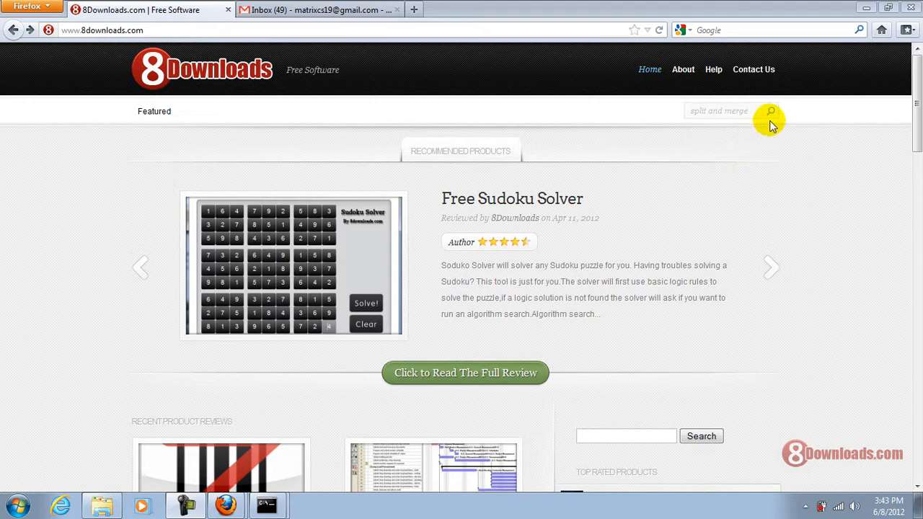
Search 8Downloads.com for 'split and merge' to find PDF Split and Merge 2.2.1
left_click(769, 111)
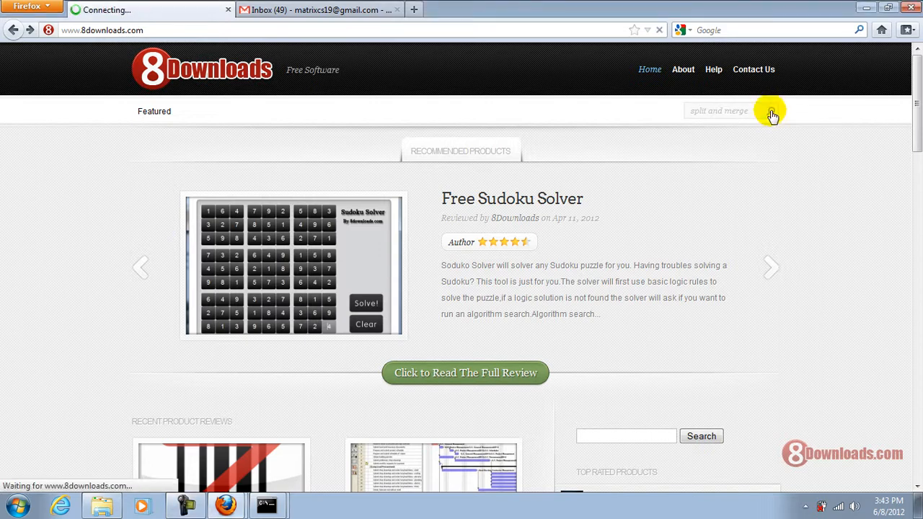
left_click(772, 111)
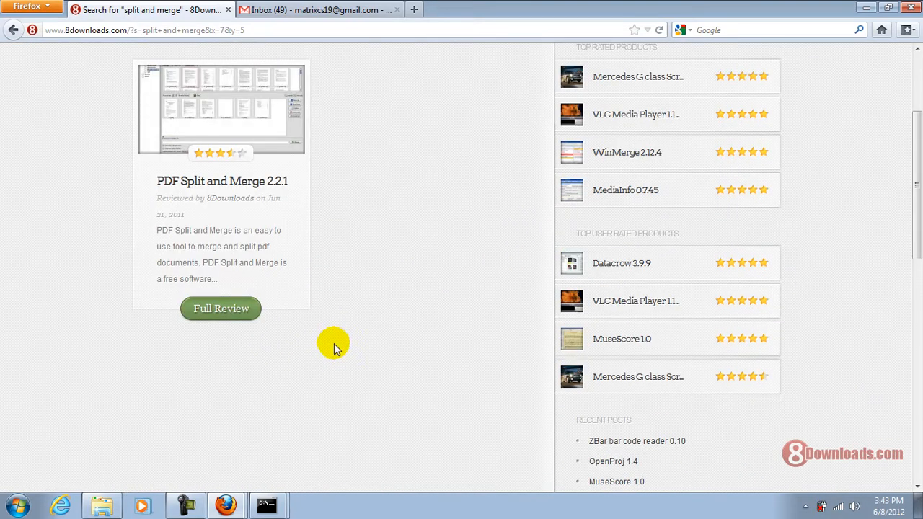
mouse_move(220, 308)
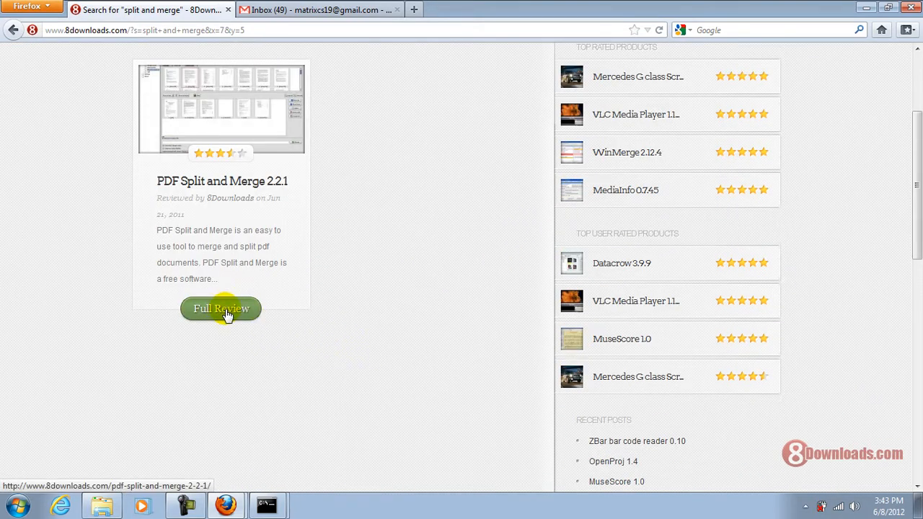
View the Full Review page of PDF Split and Merge 2.2.1 and skim its description
left_click(221, 308)
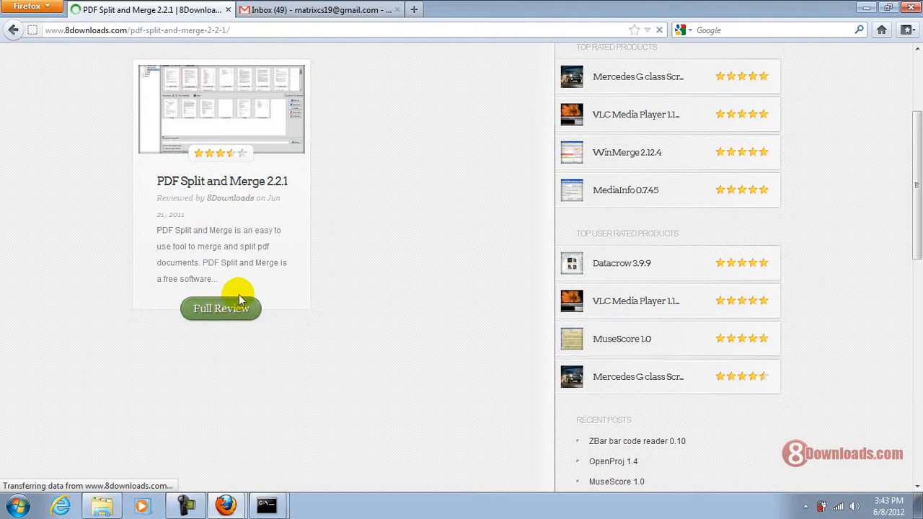
left_click(220, 309)
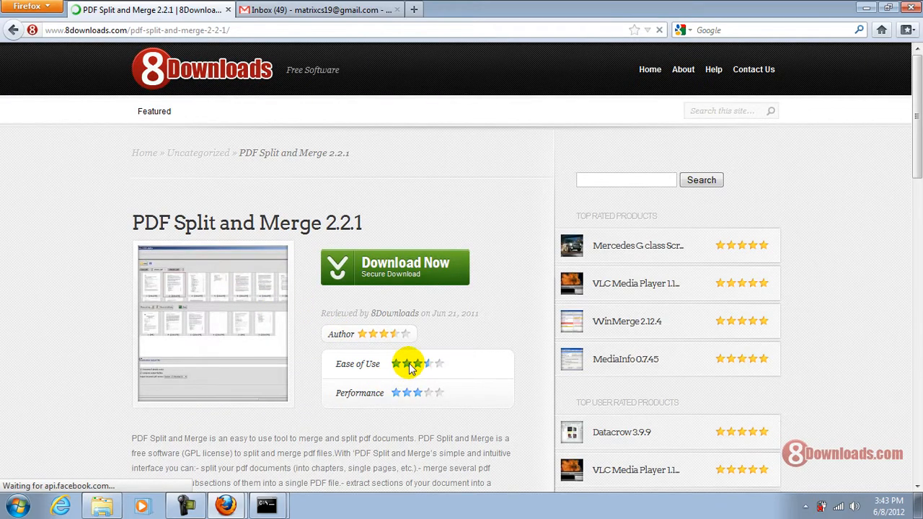
scroll("down", 3)
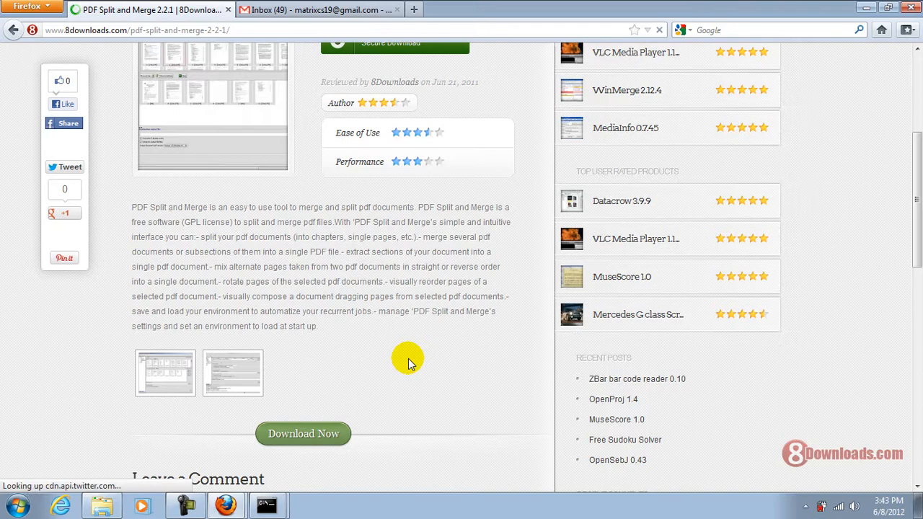
scroll("up", 3)
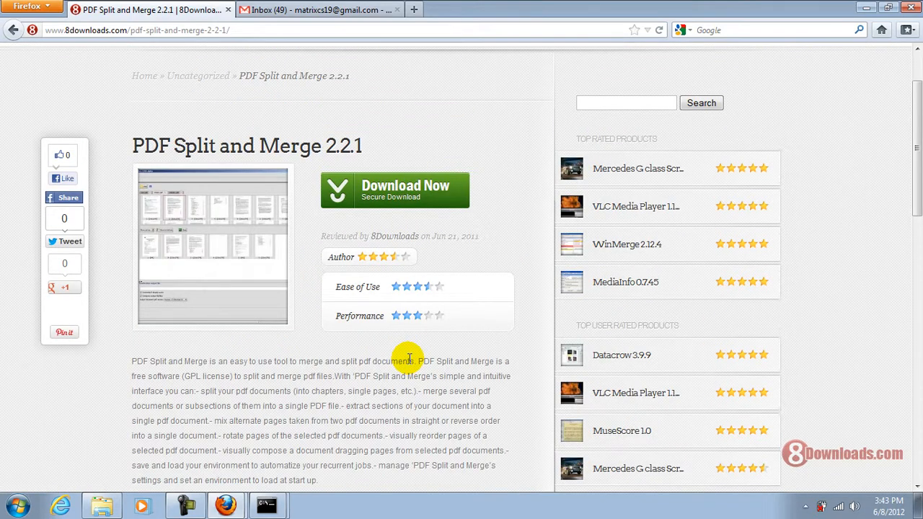
mouse_move(404, 184)
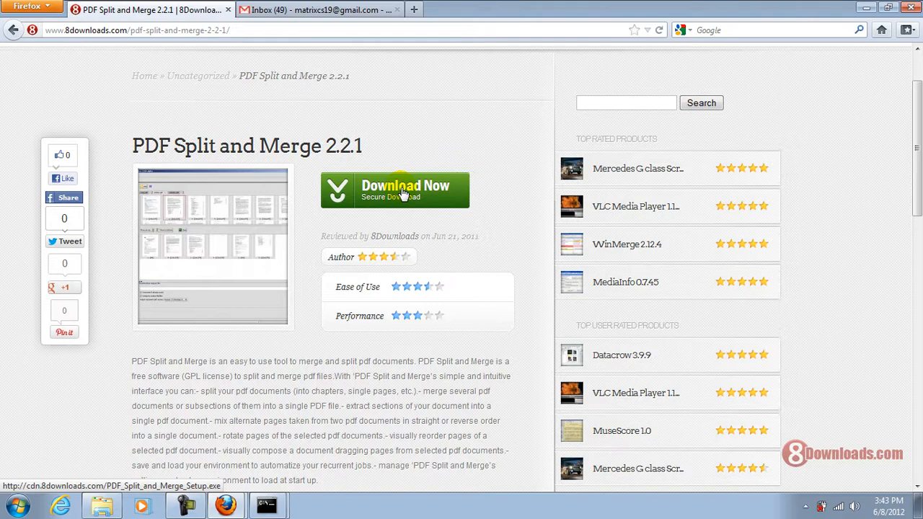
Download PDF_Split_and_Merge_Setup.exe (14.1 MB), saving it to disk until it completes
left_click(395, 190)
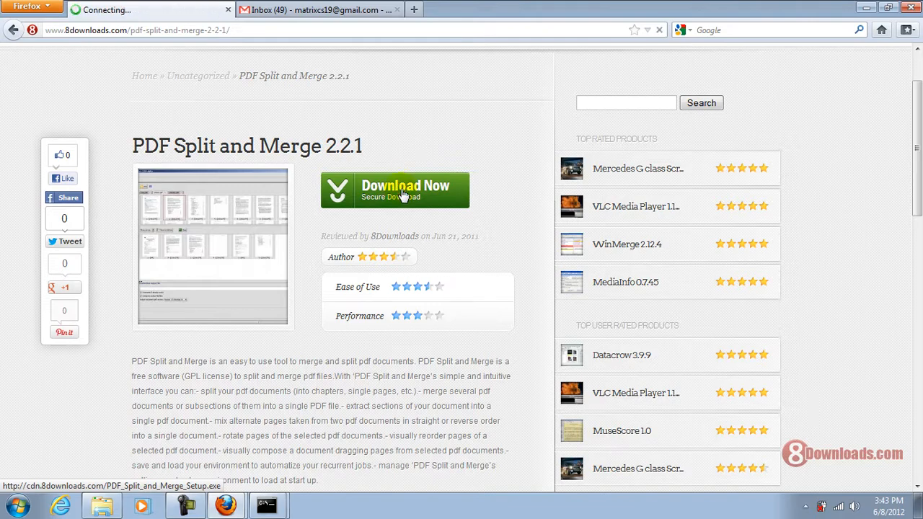
left_click(395, 190)
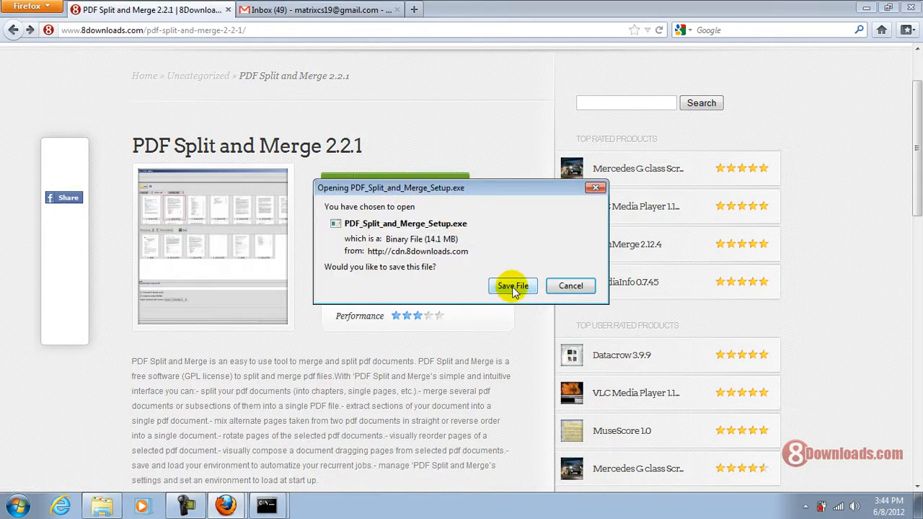
left_click(513, 286)
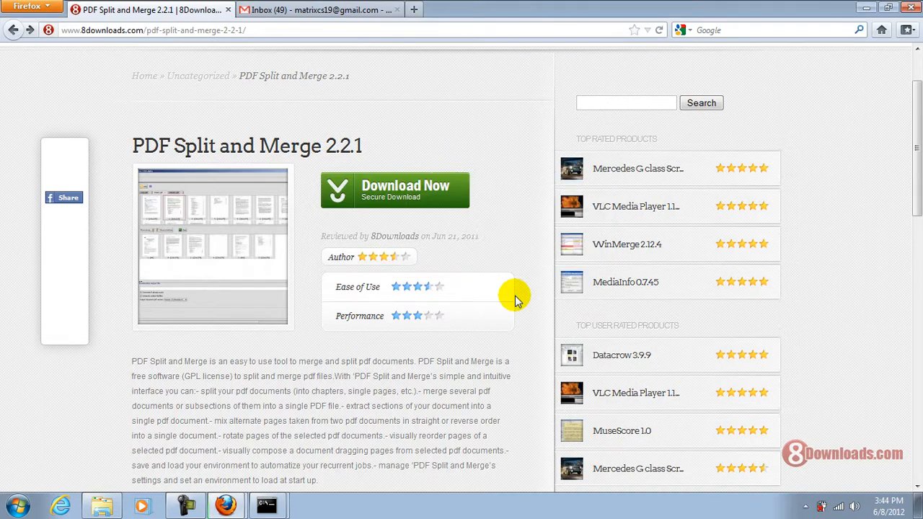
left_click(395, 191)
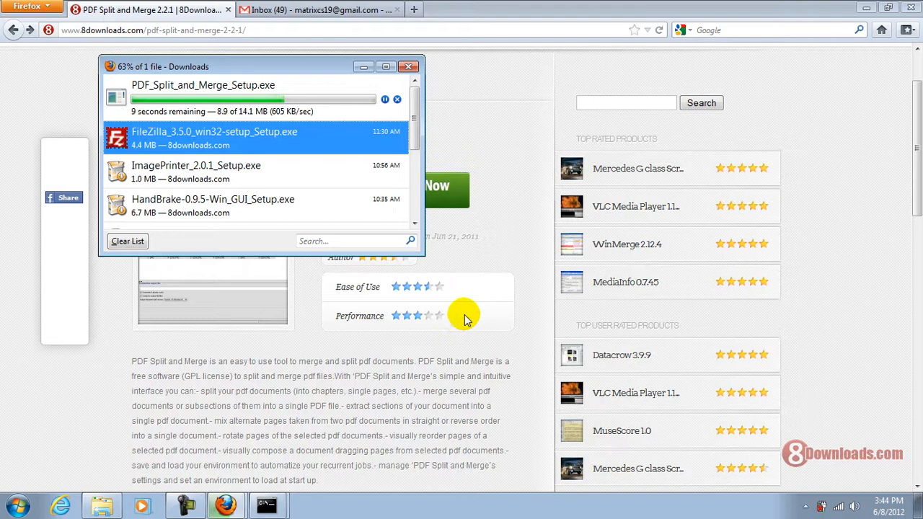
mouse_move(323, 151)
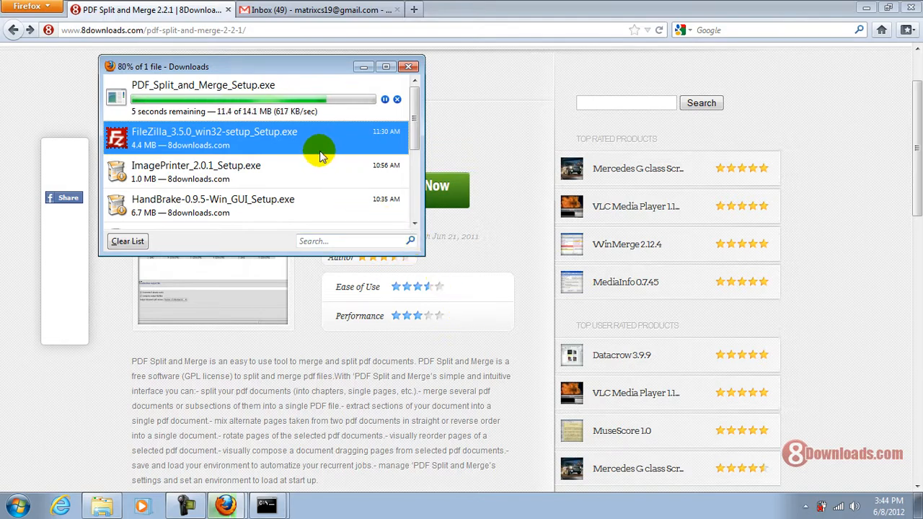
mouse_move(325, 128)
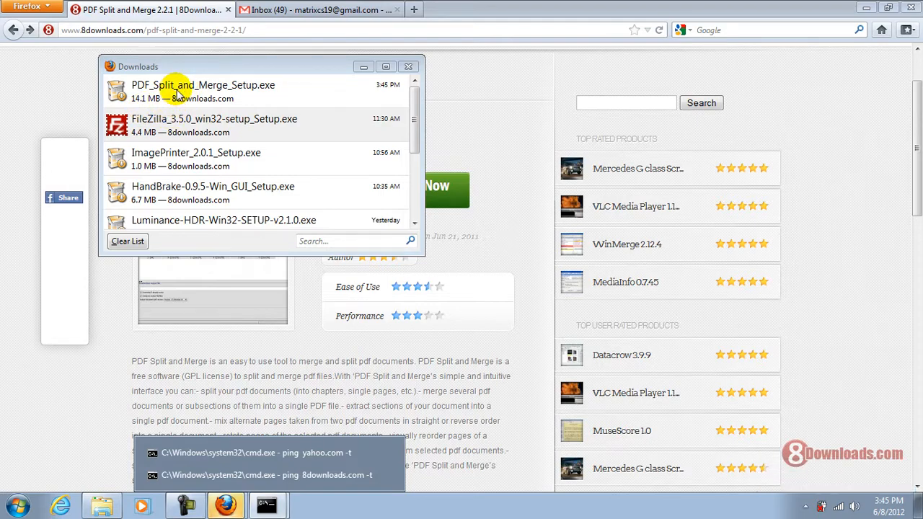
left_click(202, 92)
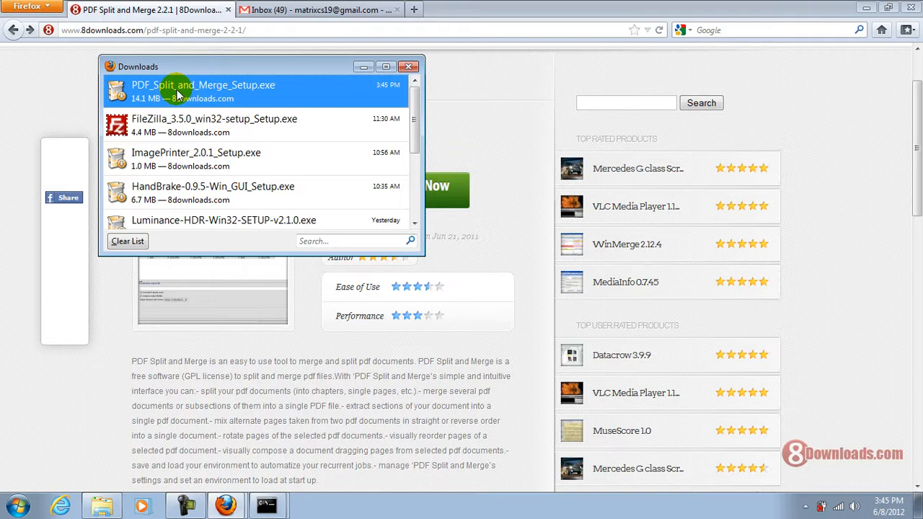
mouse_move(519, 271)
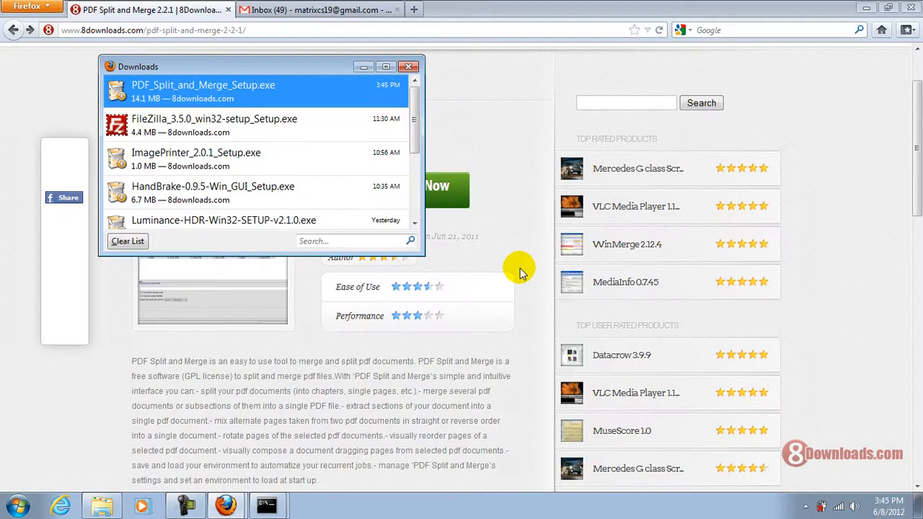
Run the setup file, accept the licence and install the default components
double_click(202, 89)
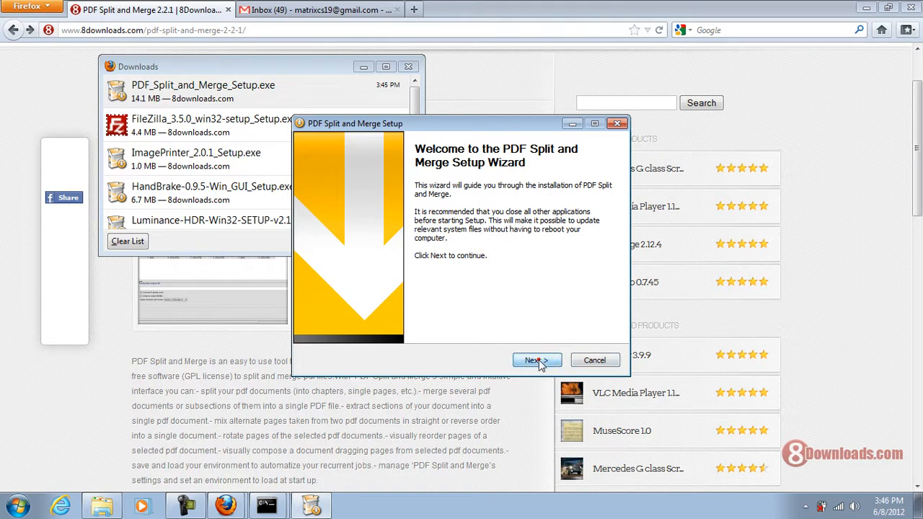
left_click(537, 360)
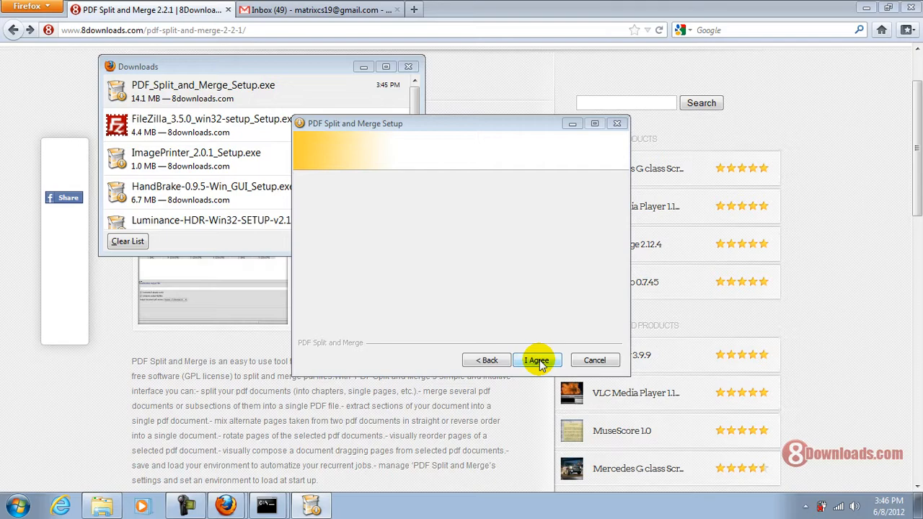
left_click(536, 361)
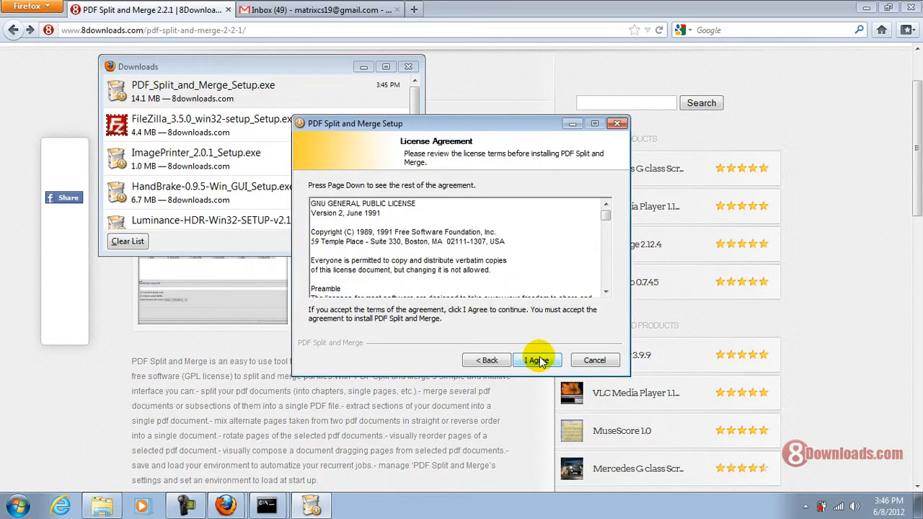
left_click(536, 360)
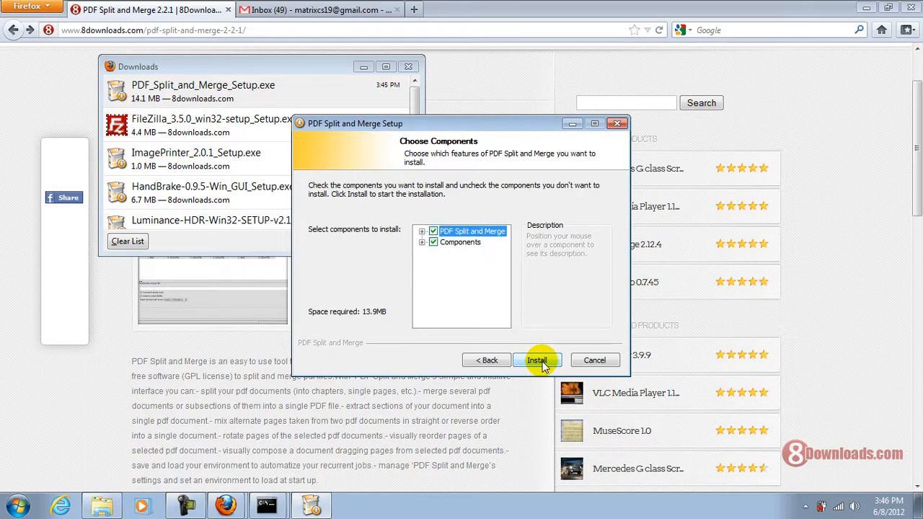
left_click(536, 361)
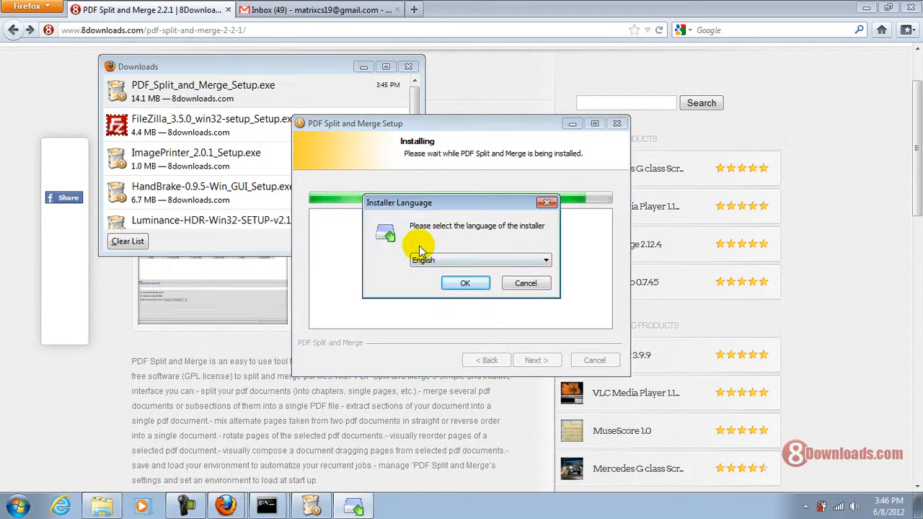
mouse_move(372, 205)
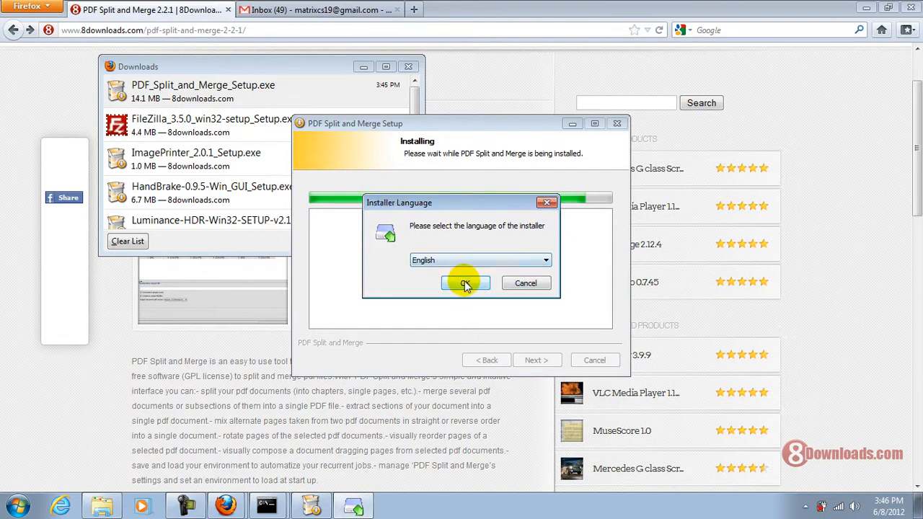
Install pdfsam in English, 'Only for me', into the default C:\Program Files\pdfsam
left_click(464, 282)
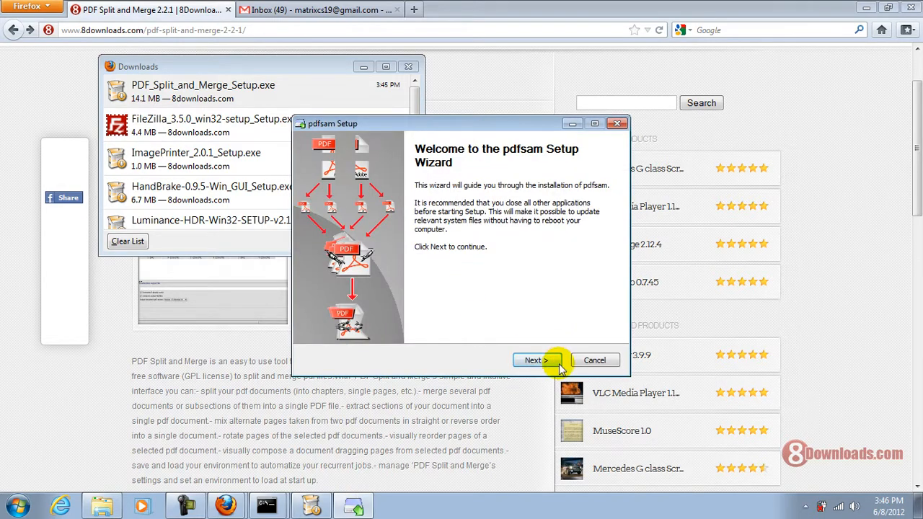
left_click(536, 361)
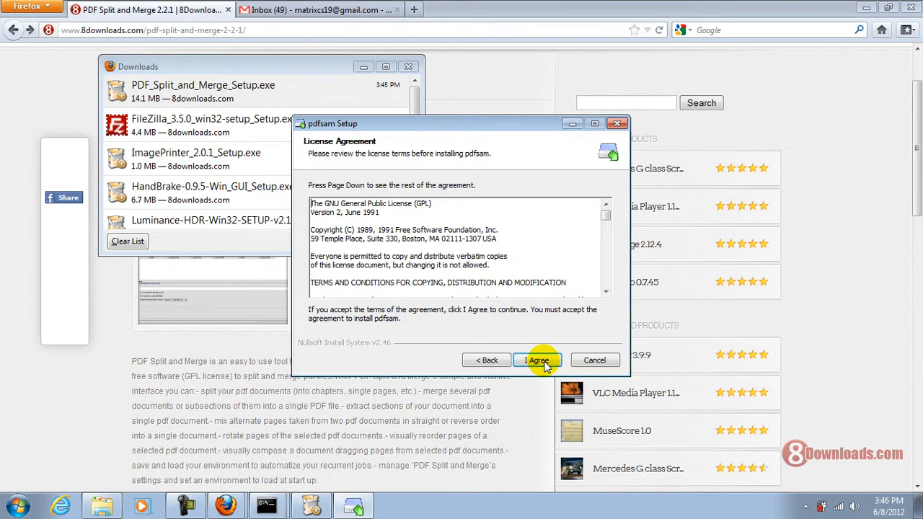
left_click(536, 360)
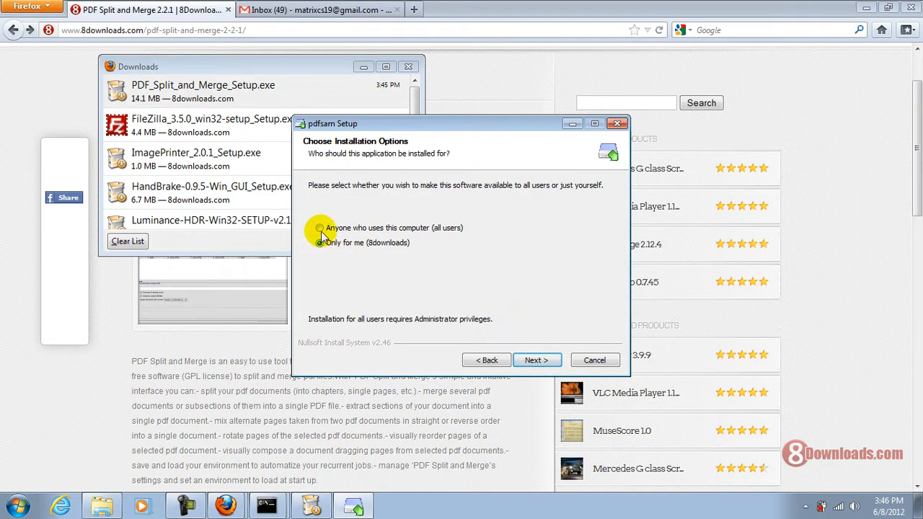
left_click(320, 228)
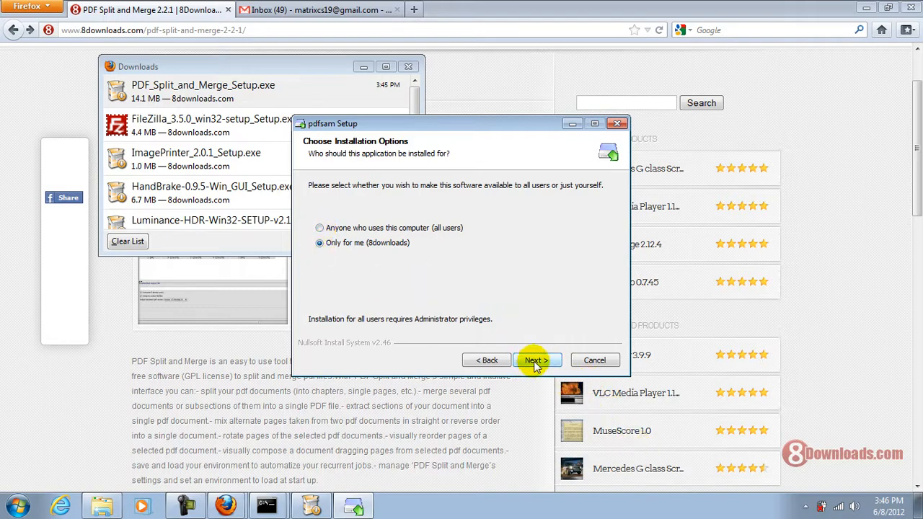
left_click(534, 360)
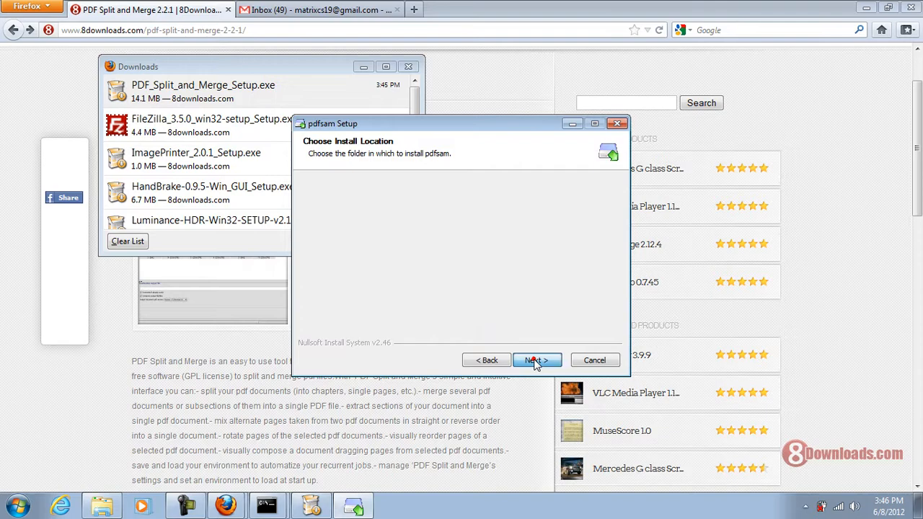
left_click(535, 360)
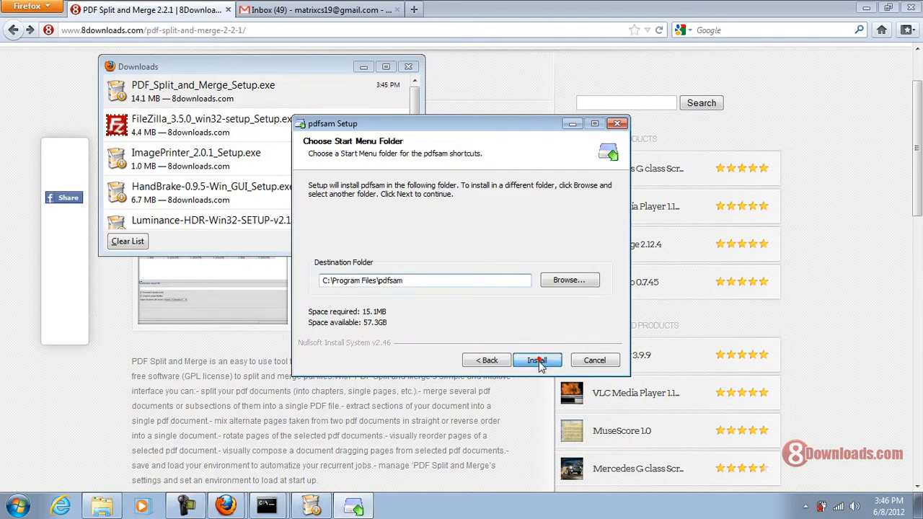
left_click(537, 360)
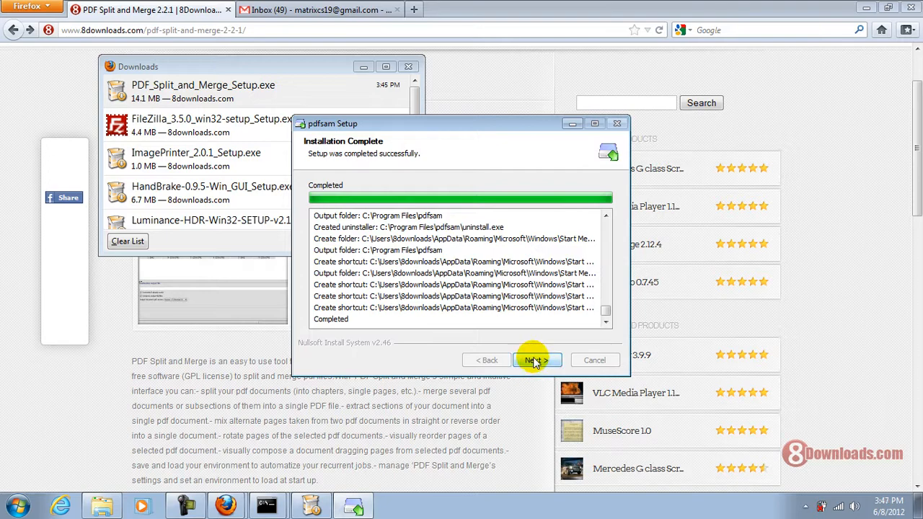
Finish and close both the pdfsam and PDF Split and Merge setup wizards
left_click(536, 361)
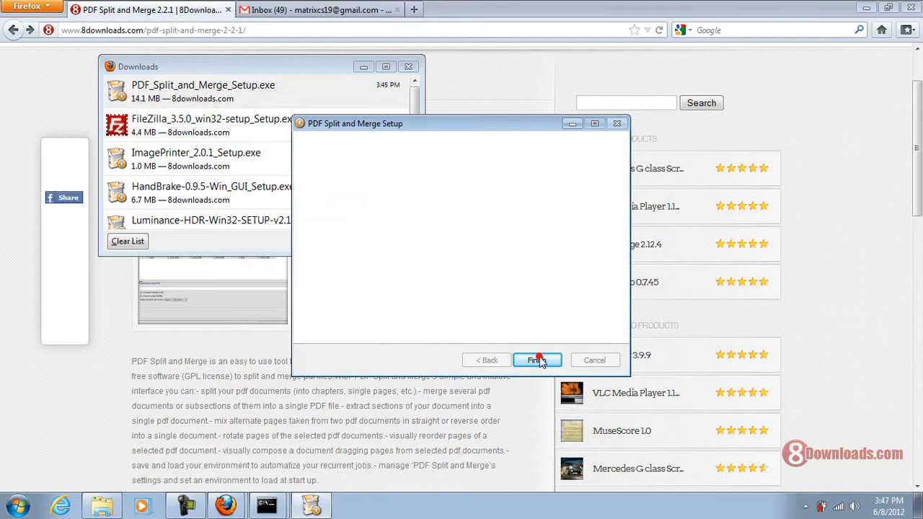
left_click(536, 360)
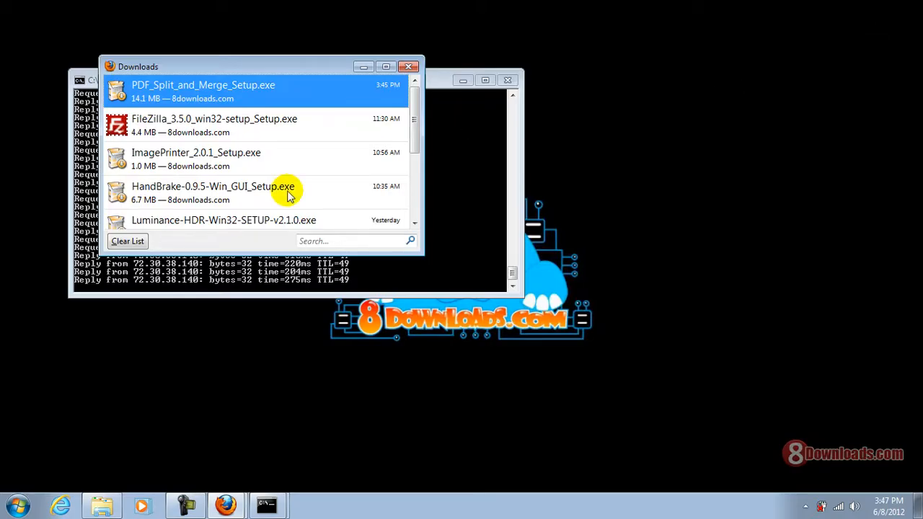
Show All Programs in the Start menu, where the new pdfsam entry appears
left_click(14, 505)
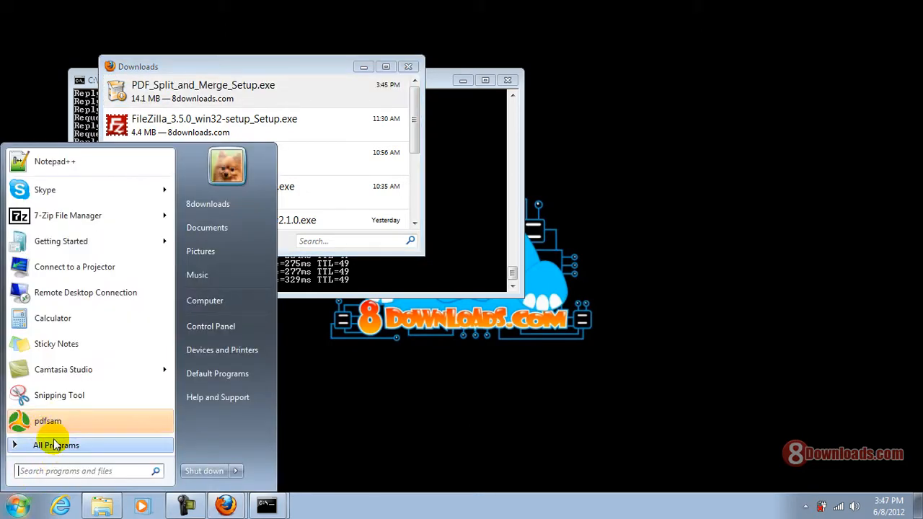
left_click(55, 444)
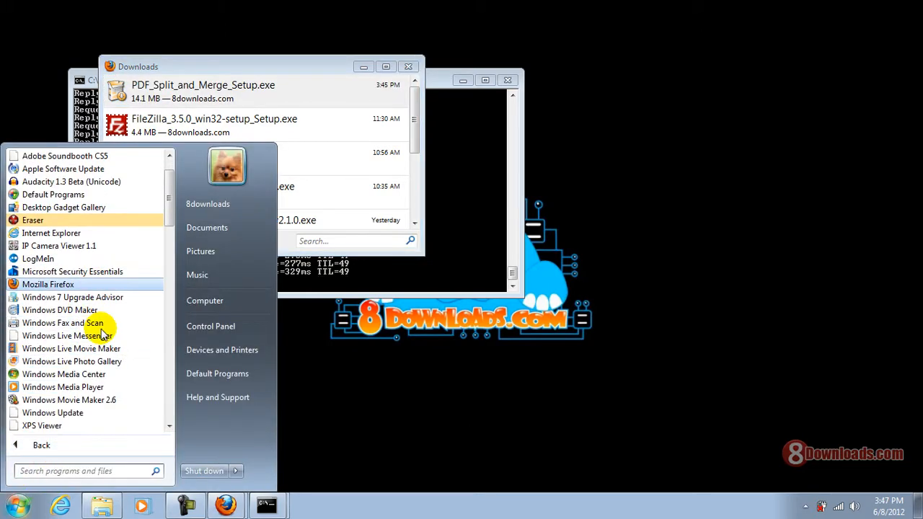